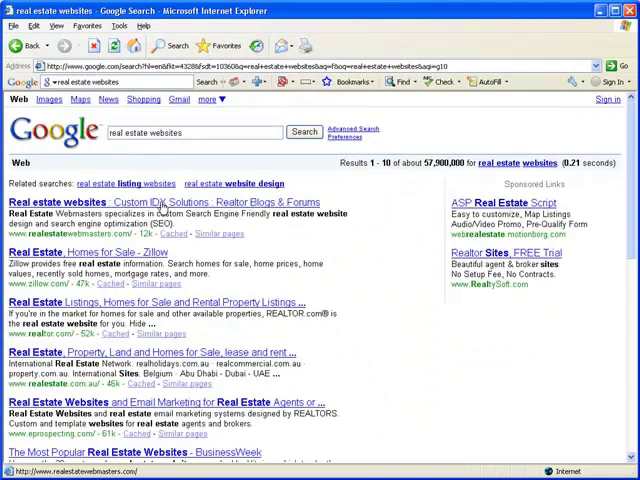
# Open the Real Estate Directories List result from Google and look down the page
pyautogui.click(64, 202)
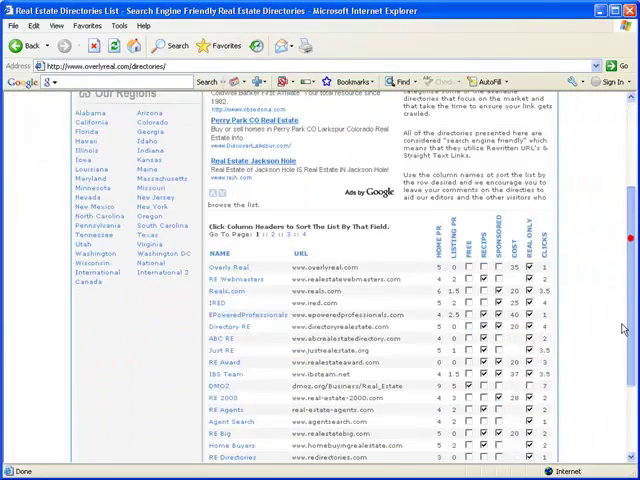
pyautogui.scroll(-3)
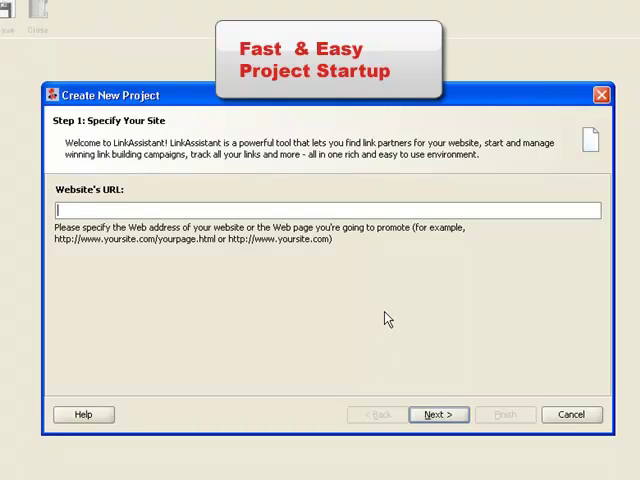
pyautogui.write('www.link-a')
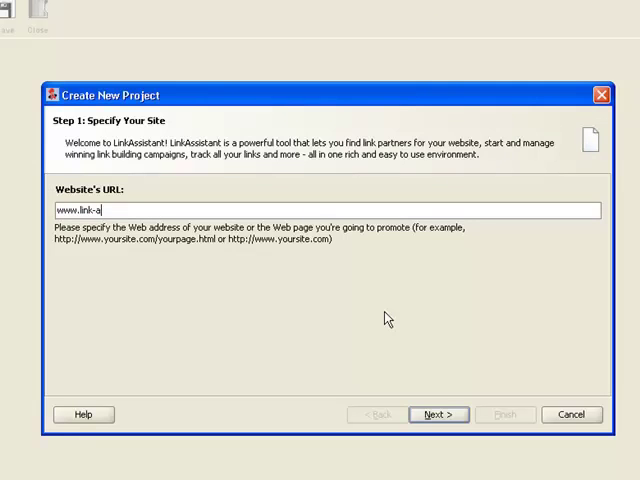
pyautogui.write('ssistant.com')
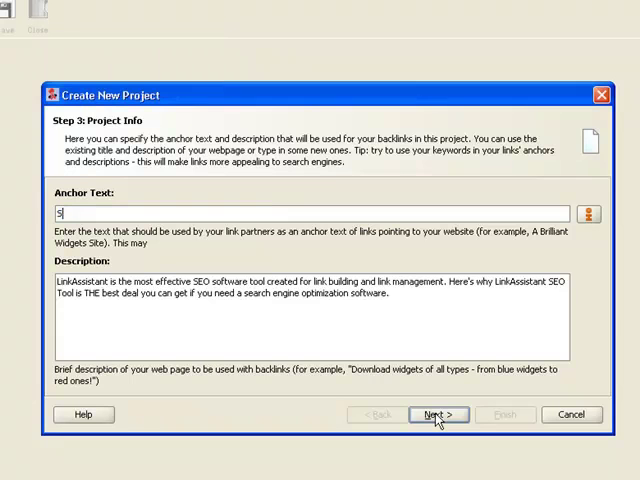
pyautogui.write('EO Soft')
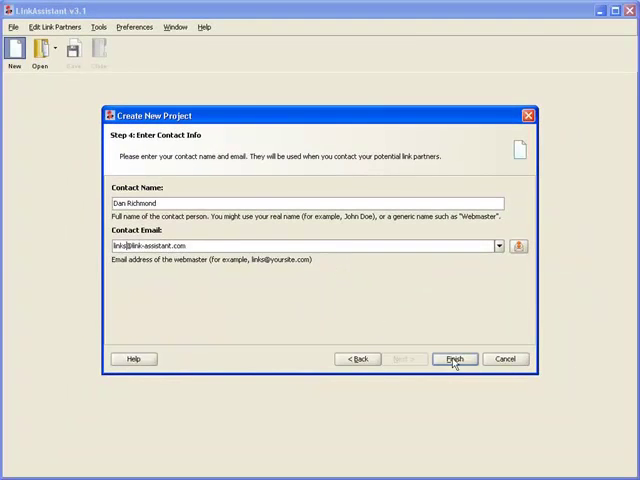
pyautogui.click(454, 360)
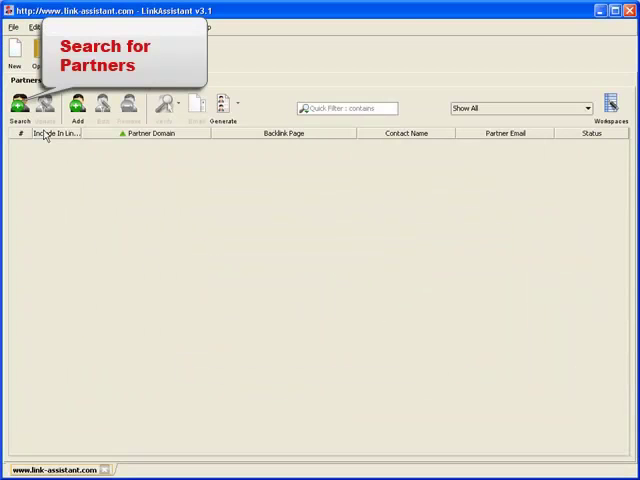
# Start a partner search keeping 'Find sites with link submission forms (recommended)' as the method
pyautogui.click(20, 104)
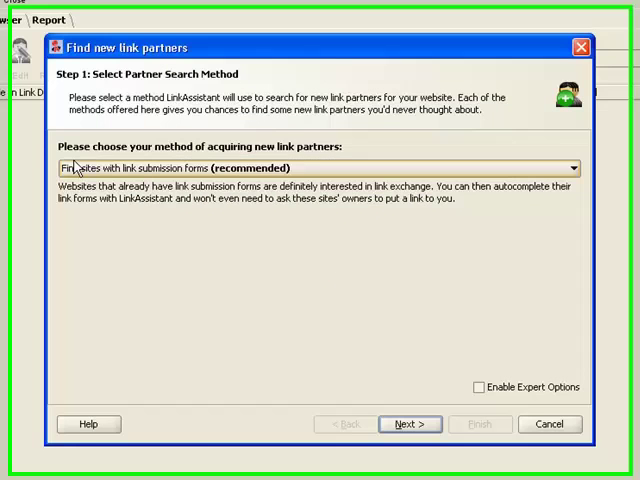
pyautogui.click(574, 168)
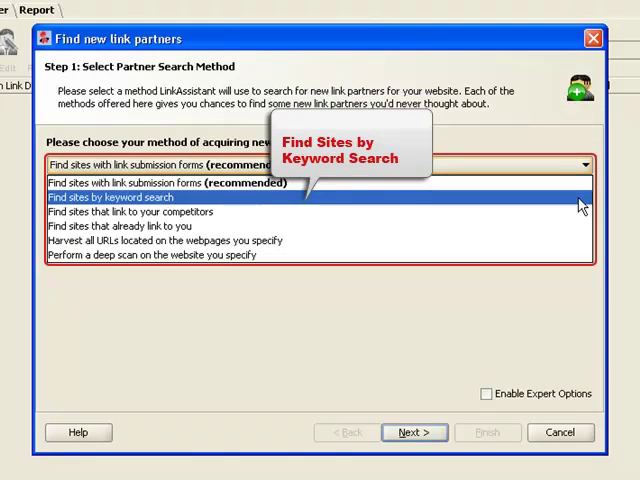
pyautogui.moveTo(578, 212)
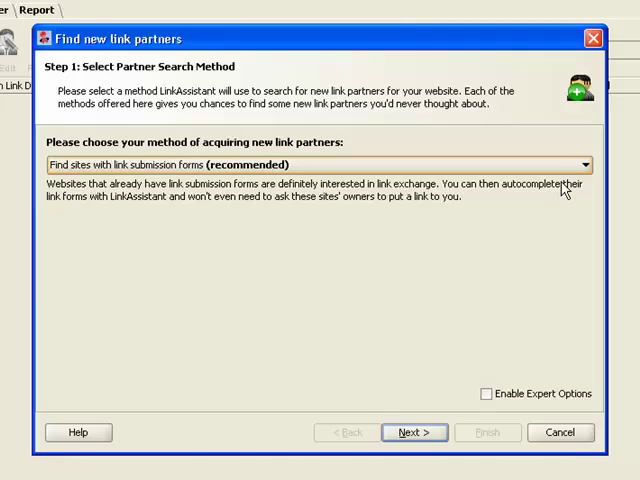
pyautogui.click(412, 432)
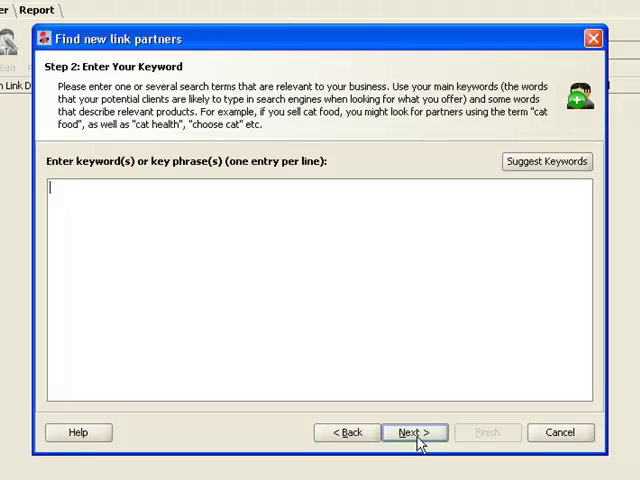
# Enter 'seo software' as the search keyword and continue to the found URLs
pyautogui.write('seo')
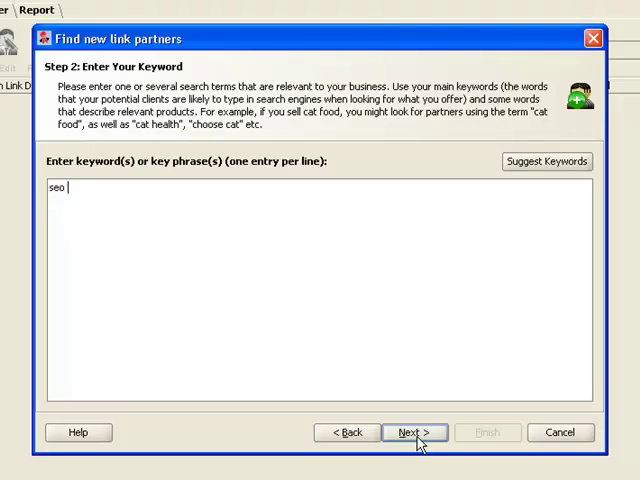
pyautogui.write('software')
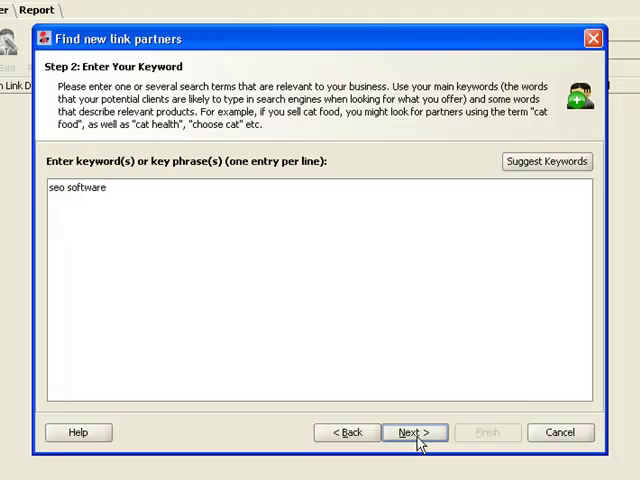
pyautogui.click(414, 432)
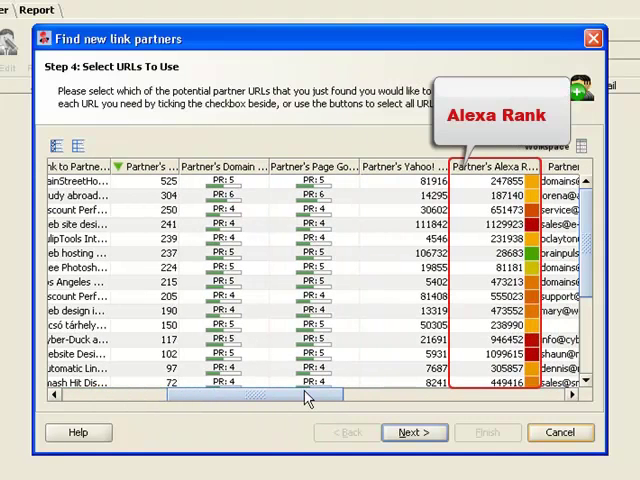
# Sort partners by domain Google PR and Alexa Rank, then adjust visible columns in Customize Columns
pyautogui.click(216, 164)
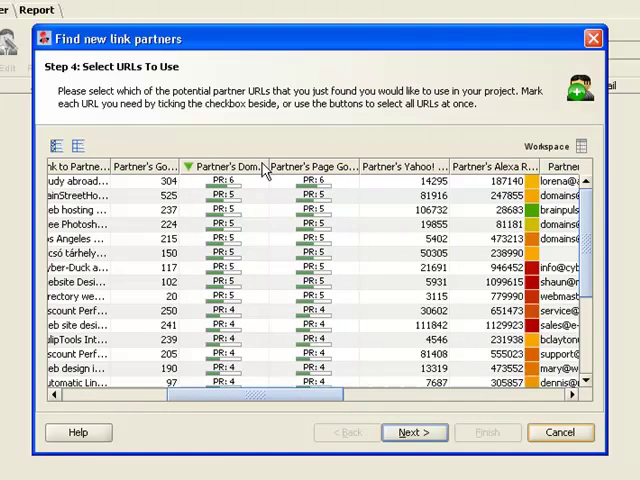
pyautogui.click(510, 164)
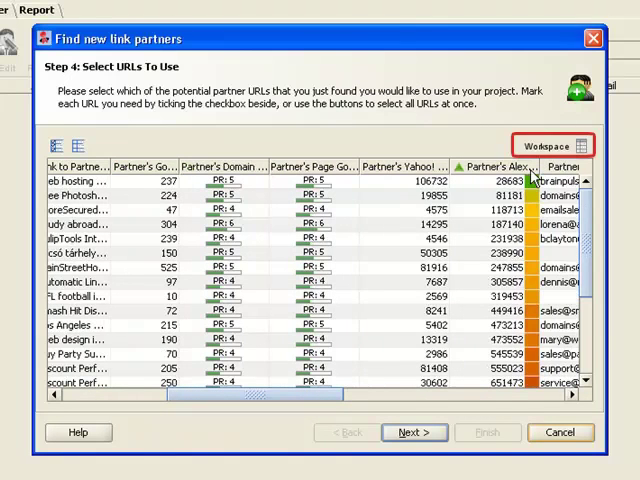
pyautogui.click(588, 144)
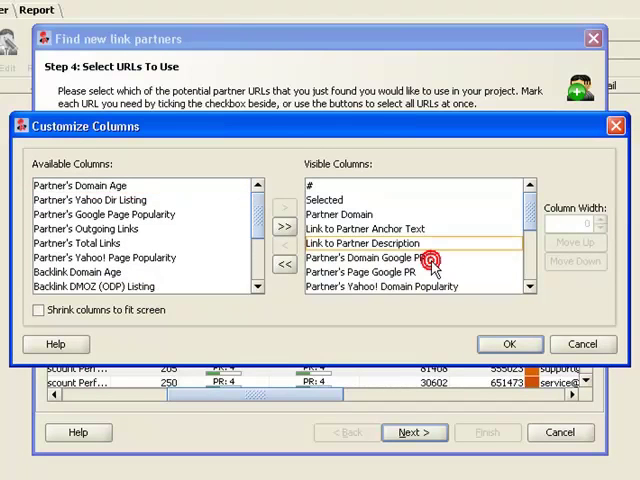
pyautogui.click(508, 344)
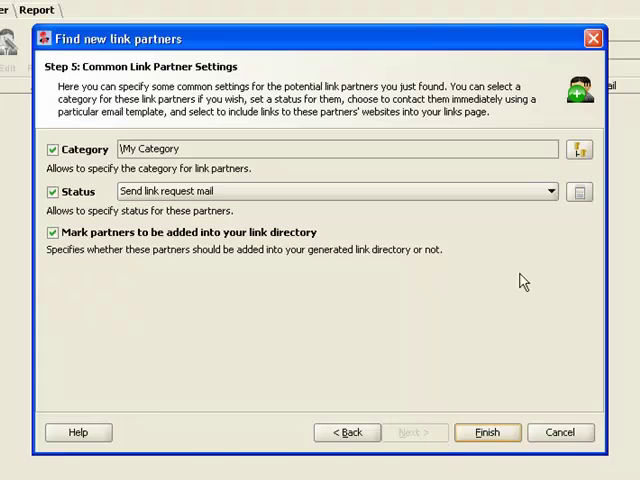
# Add a new 'SEO tools' category and assign the found partners to it
pyautogui.click(580, 148)
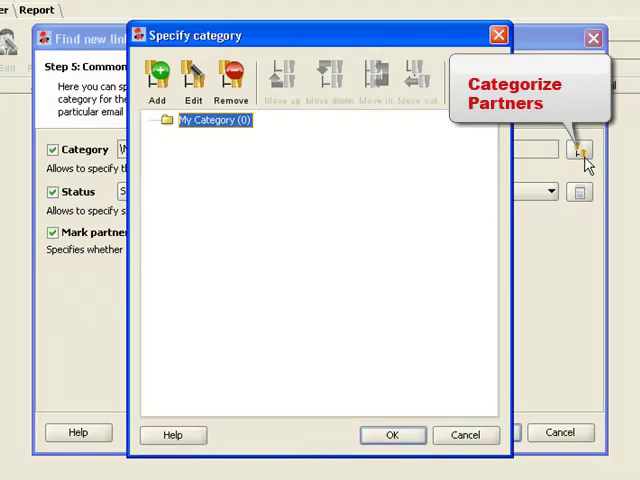
pyautogui.click(156, 80)
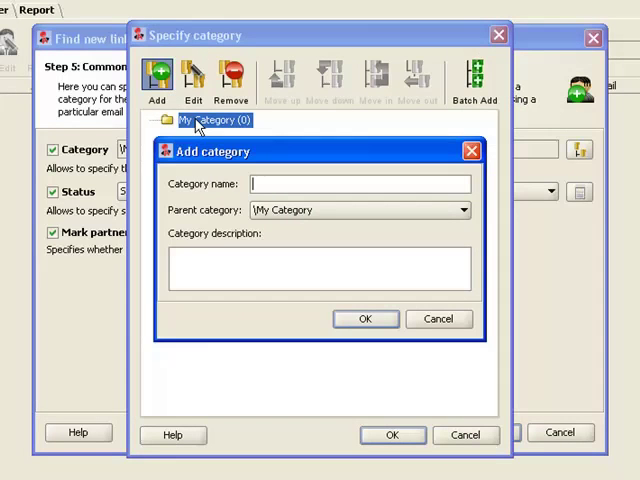
pyautogui.write('SEO tools')
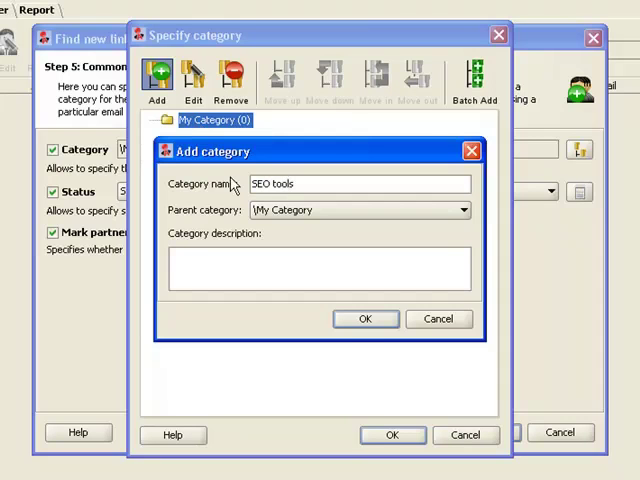
pyautogui.click(364, 318)
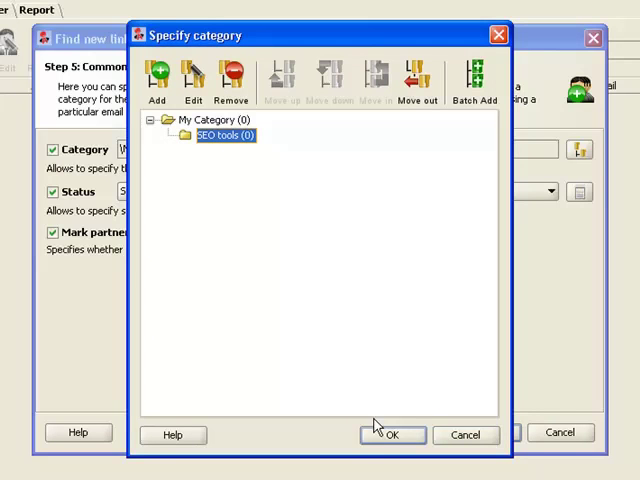
pyautogui.click(392, 436)
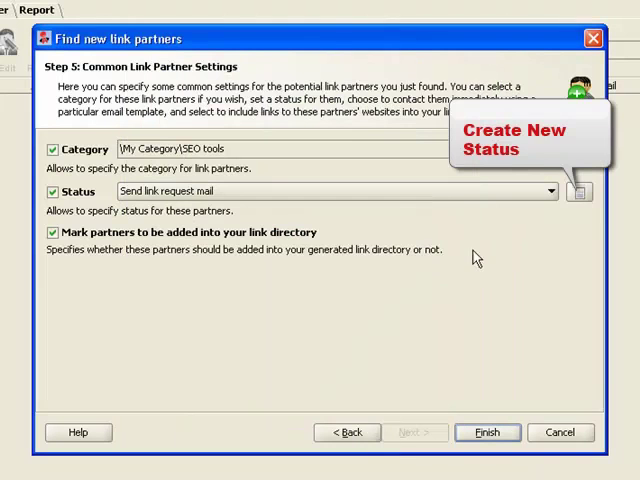
# Choose the request-mail status for the new partners
pyautogui.click(550, 192)
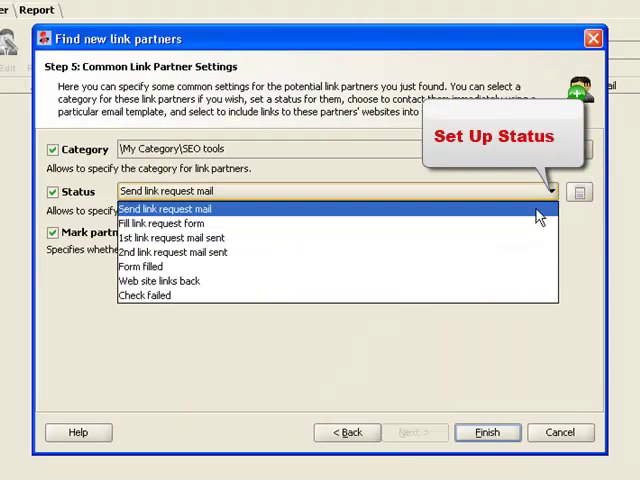
pyautogui.click(164, 208)
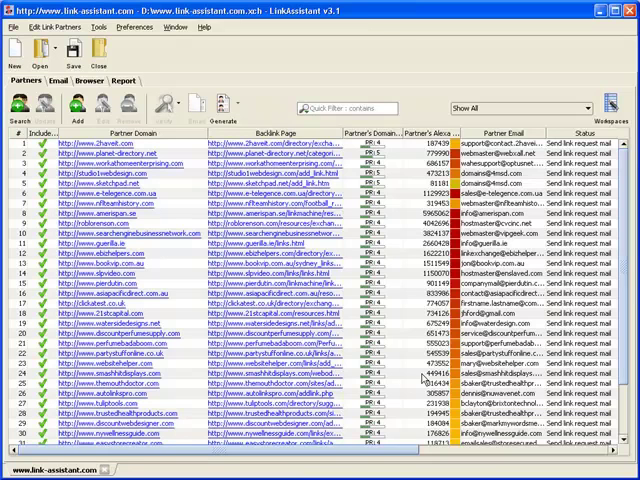
pyautogui.moveTo(220, 104)
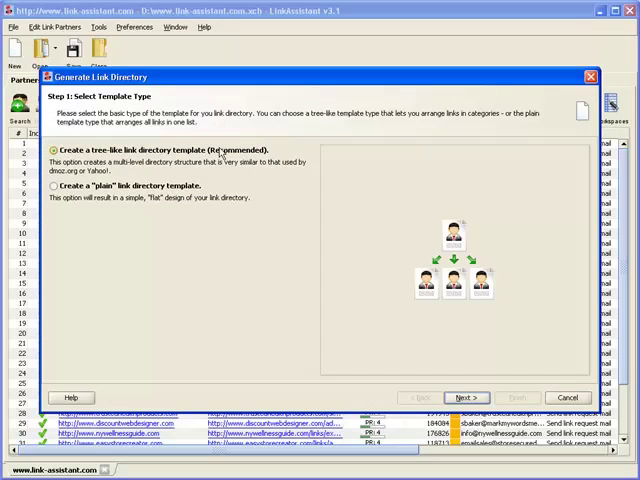
pyautogui.moveTo(220, 176)
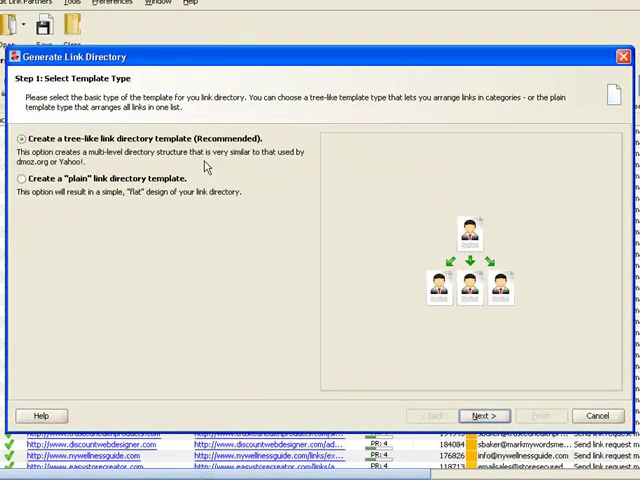
# Try the plain directory template, then settle on the tree-like category-based template
pyautogui.click(20, 178)
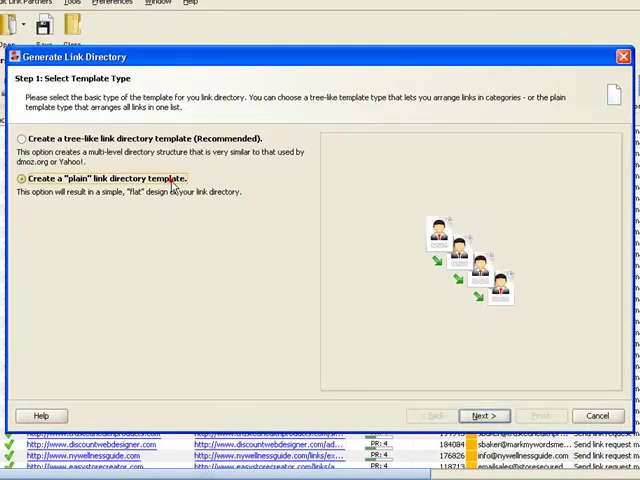
pyautogui.click(20, 136)
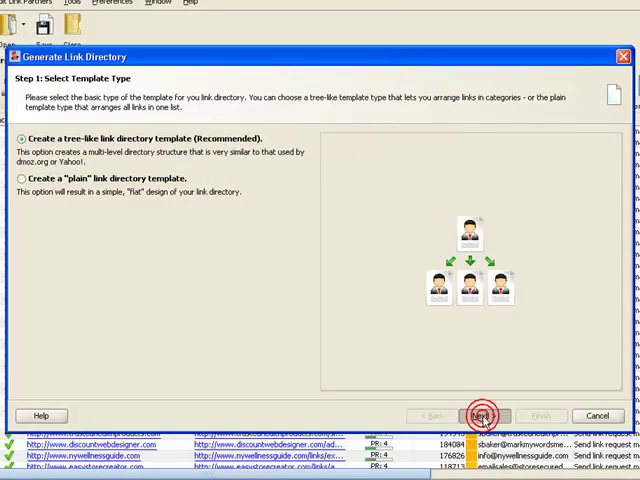
# Advance to Layout Options with 'Include the link submission form' kept checked
pyautogui.click(478, 416)
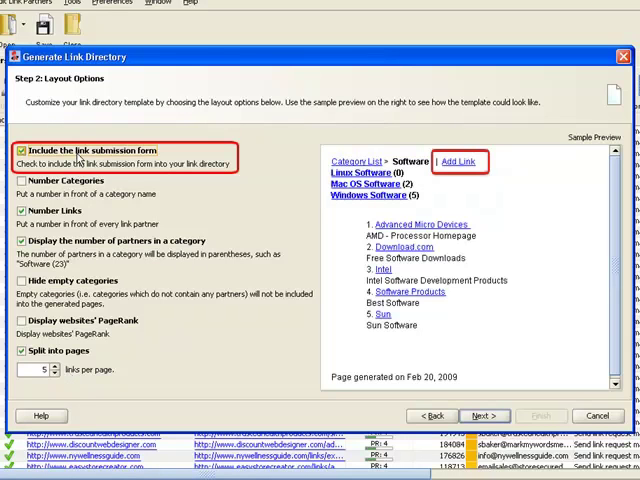
pyautogui.moveTo(482, 416)
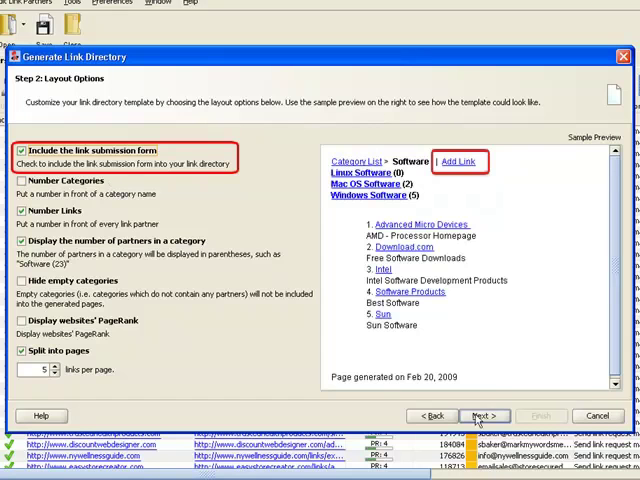
# Move to the page design step and locate the homepage text block the directory should replace
pyautogui.click(484, 416)
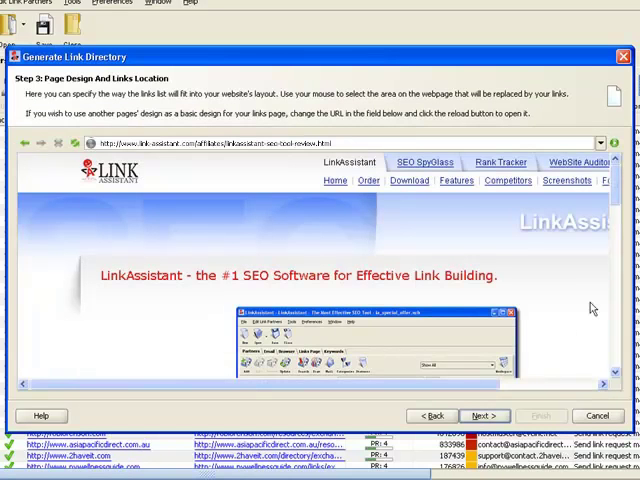
pyautogui.scroll(-3)
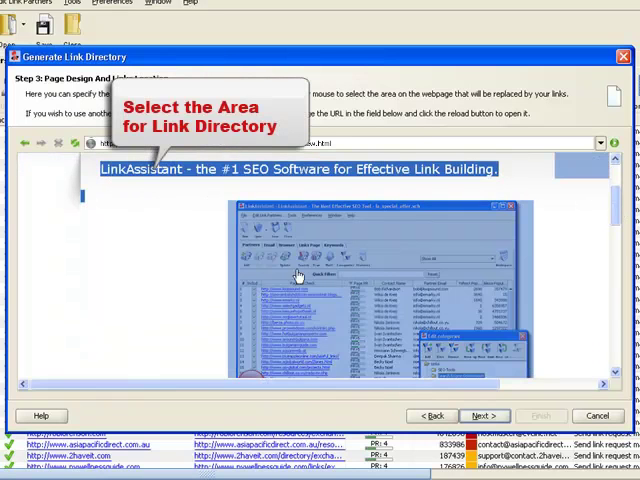
pyautogui.scroll(-3)
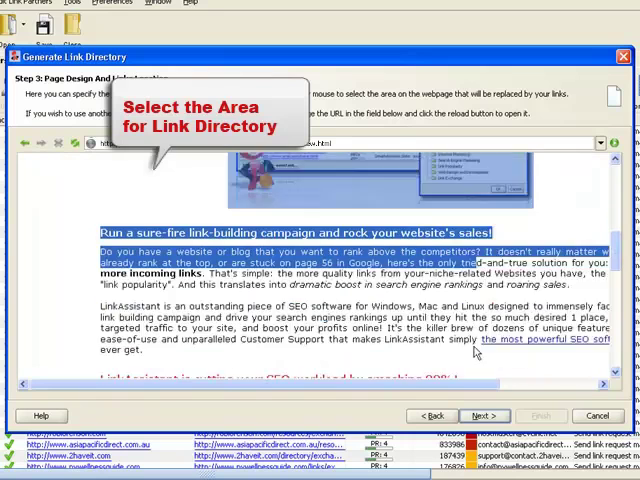
pyautogui.scroll(-3)
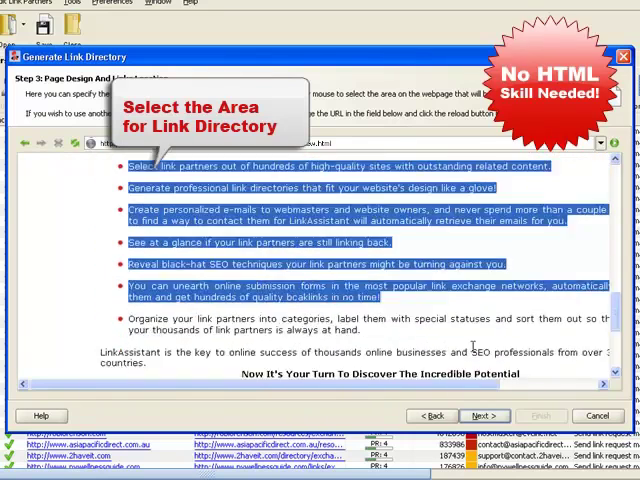
# Advance to the Links Page Preview and review the submission form and resource categories down the page
pyautogui.click(484, 416)
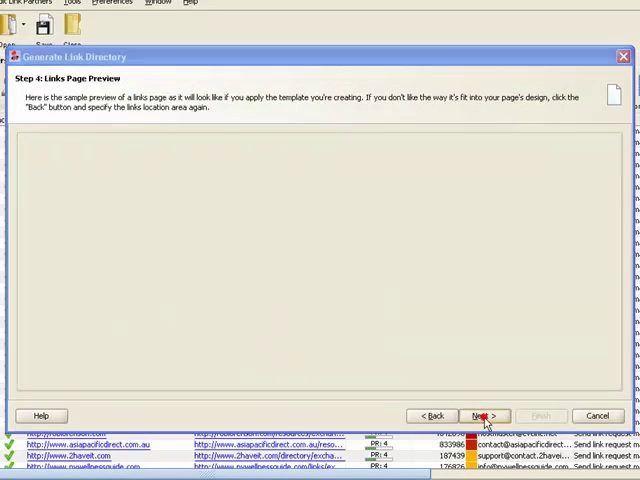
pyautogui.click(484, 416)
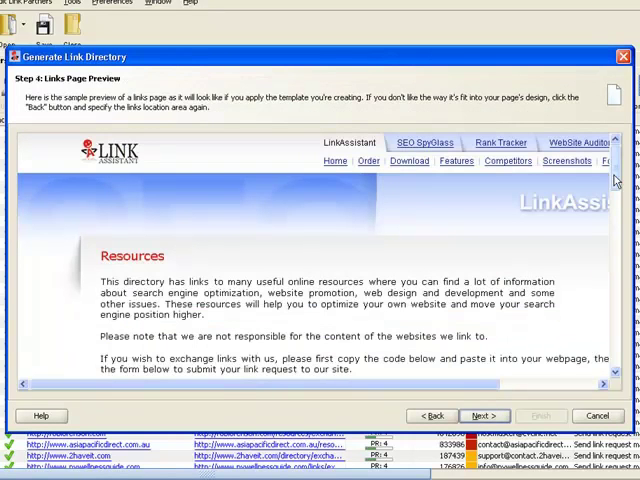
pyautogui.scroll(-3)
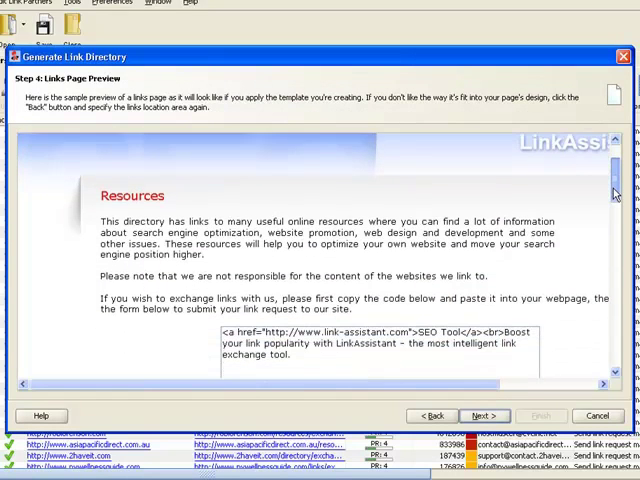
pyautogui.scroll(-3)
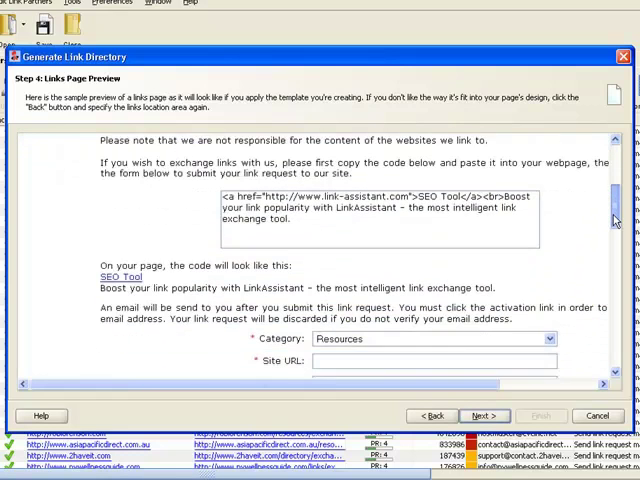
pyautogui.scroll(-3)
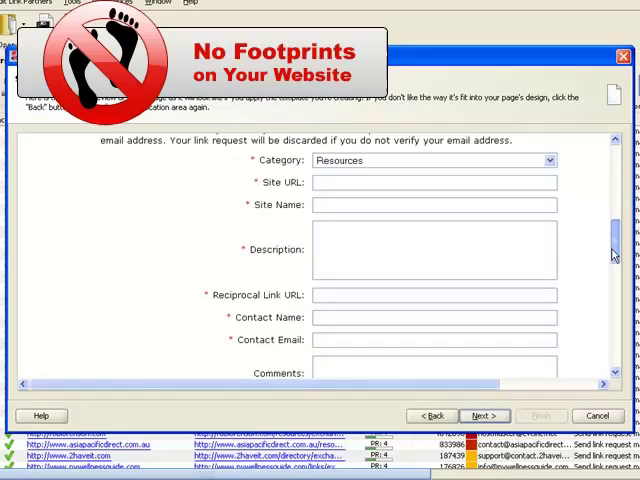
pyautogui.scroll(-3)
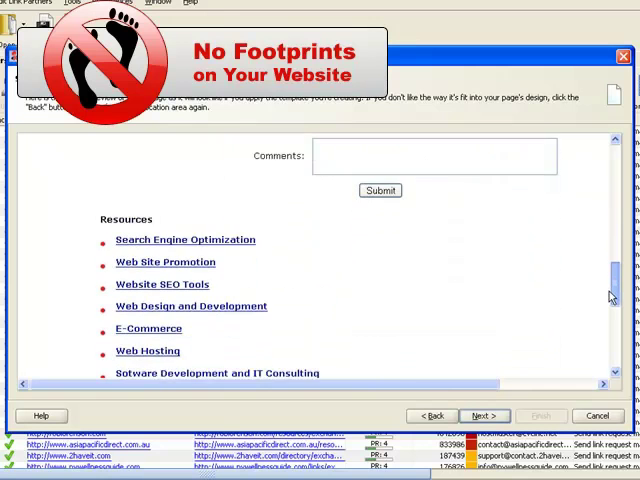
pyautogui.scroll(-3)
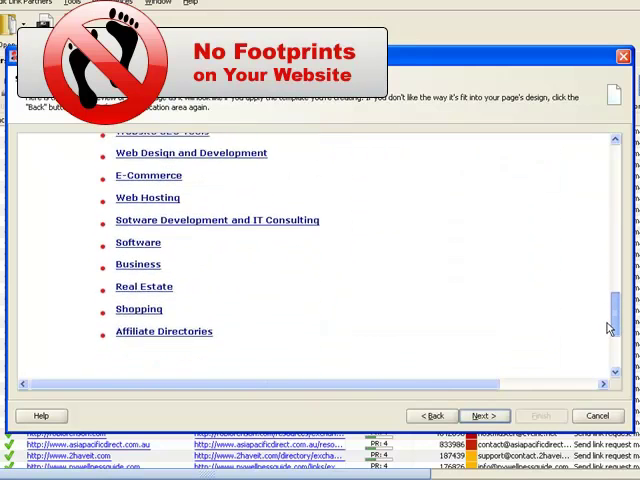
pyautogui.scroll(-3)
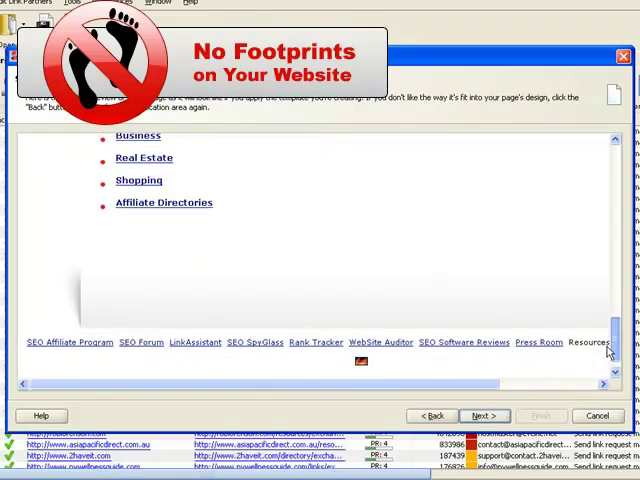
pyautogui.scroll(-3)
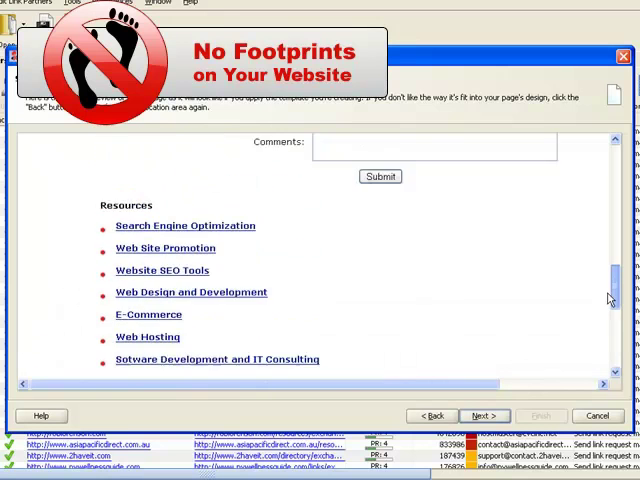
pyautogui.scroll(3)
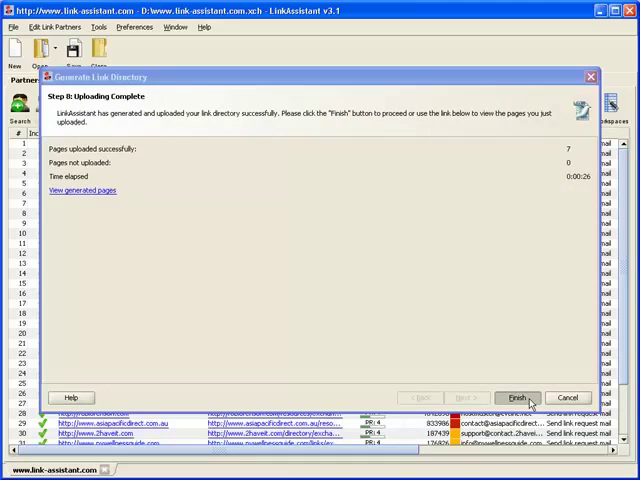
# Finish the Generate Link Directory wizard after uploading completes
pyautogui.click(516, 396)
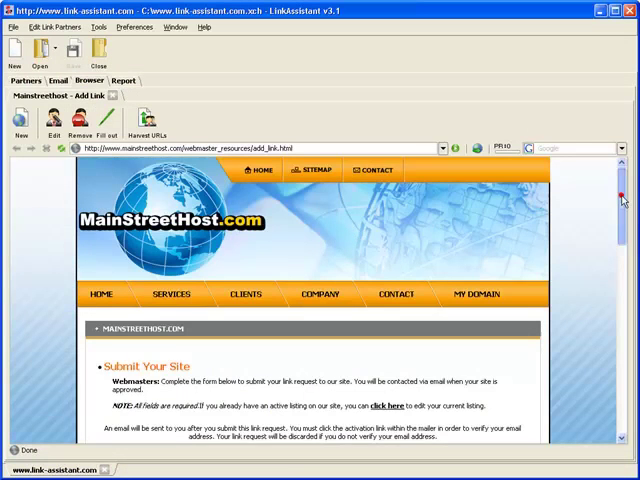
# Auto-fill the mainstreethost.com Submit Your Site form with site name, URL, description and contact email
pyautogui.scroll(-3)
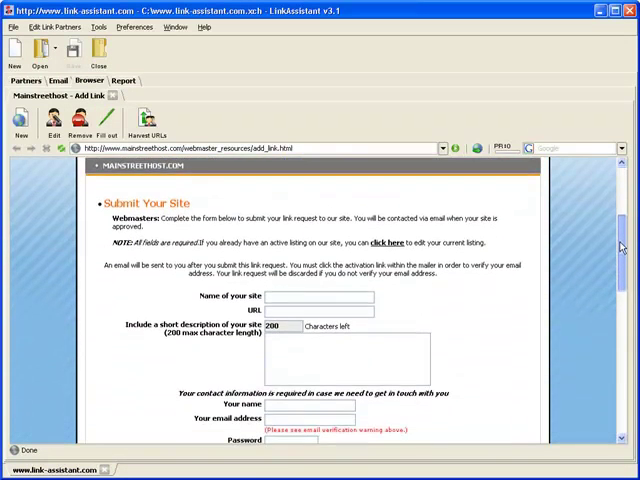
pyautogui.scroll(-3)
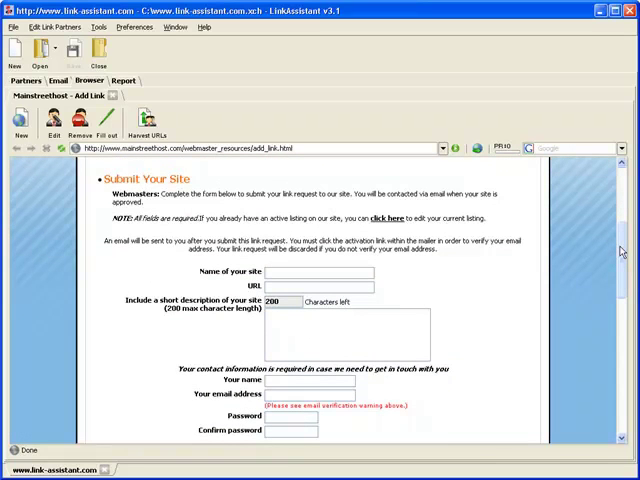
pyautogui.moveTo(104, 120)
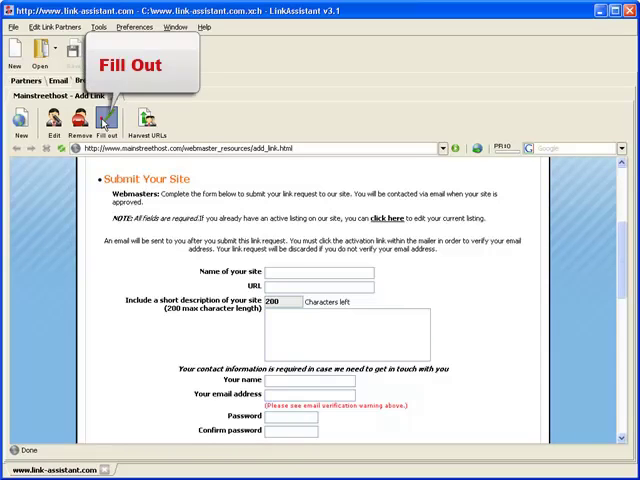
pyautogui.click(104, 118)
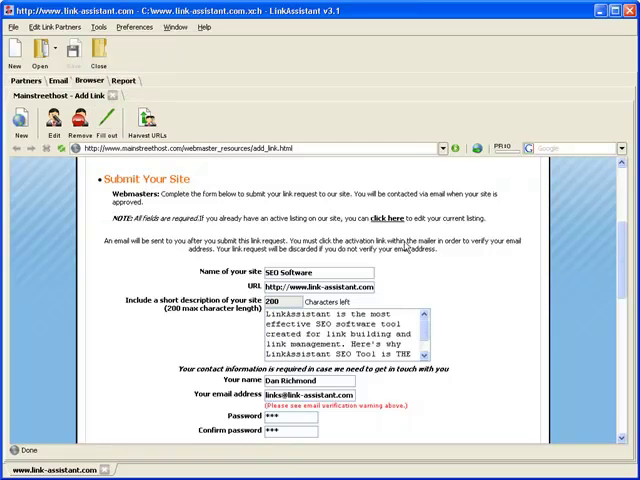
pyautogui.scroll(-3)
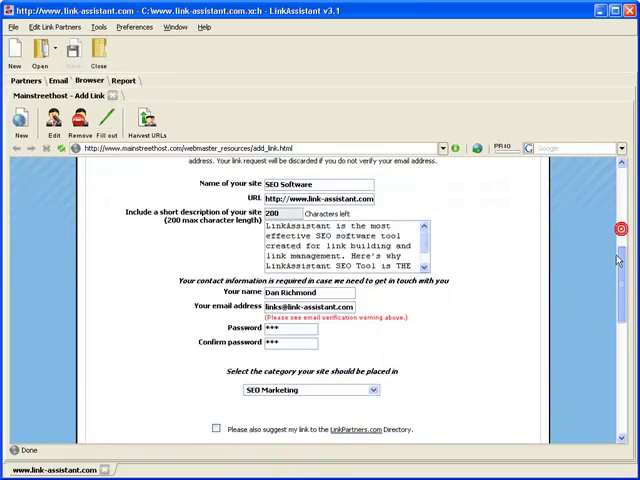